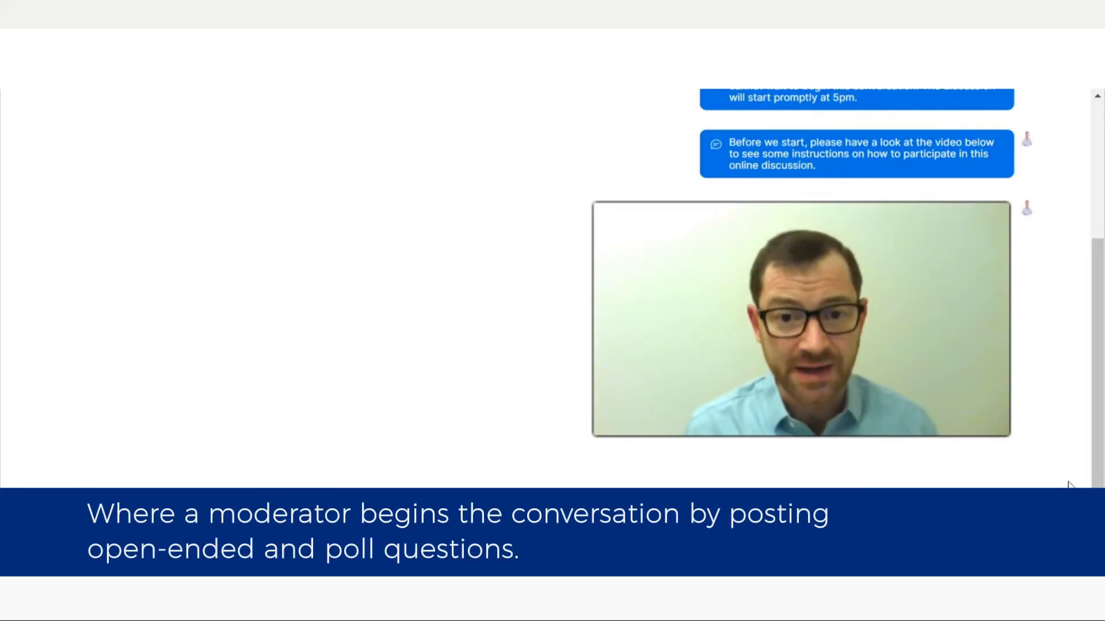
Step: Answer that a friend recommended the shaver brand for its great quality and submit it
scroll(down, 3)
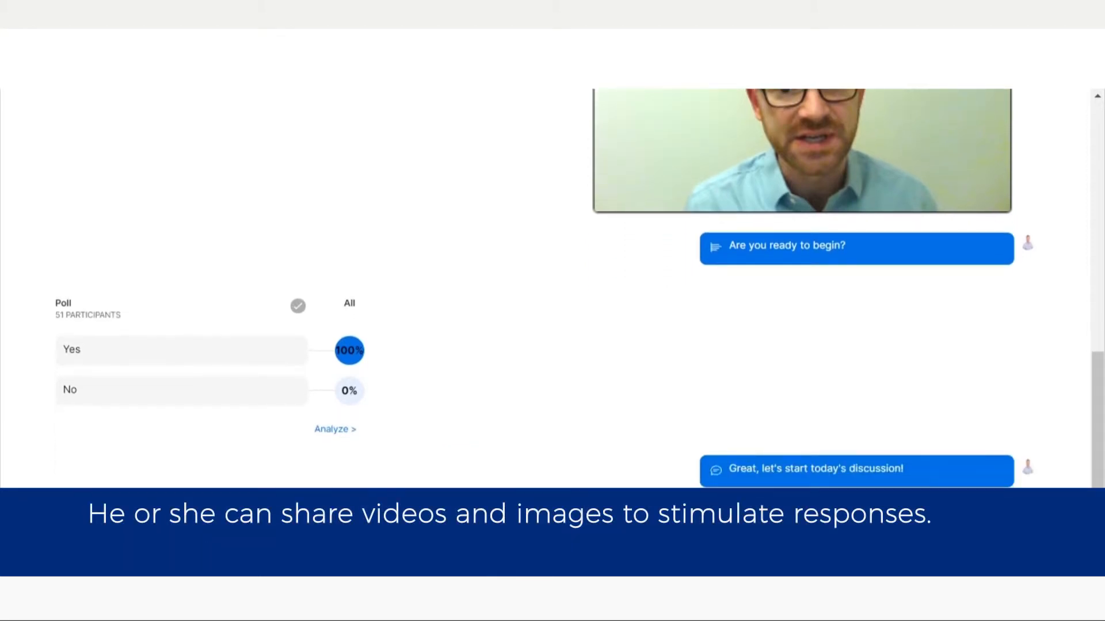
scroll(down, 3)
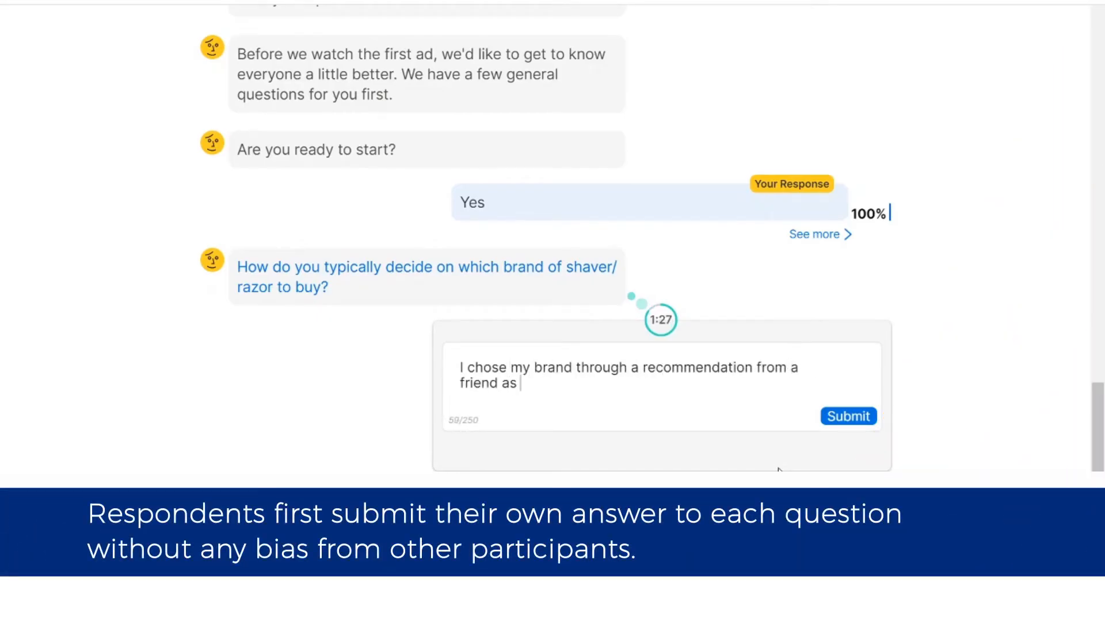
text(he mentioned it has great q)
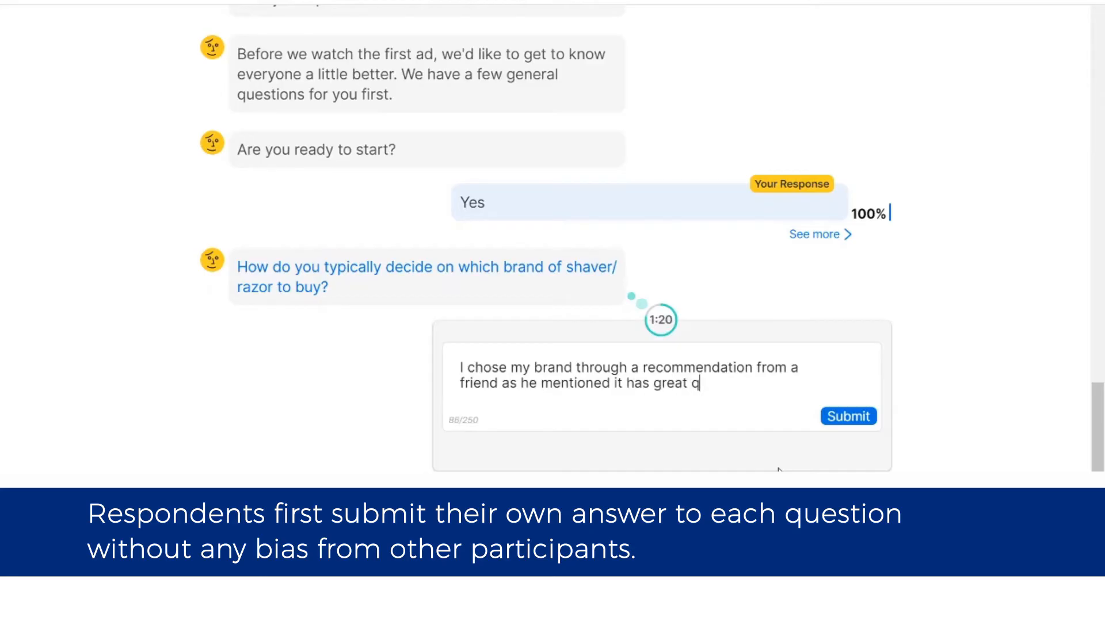
click(848, 416)
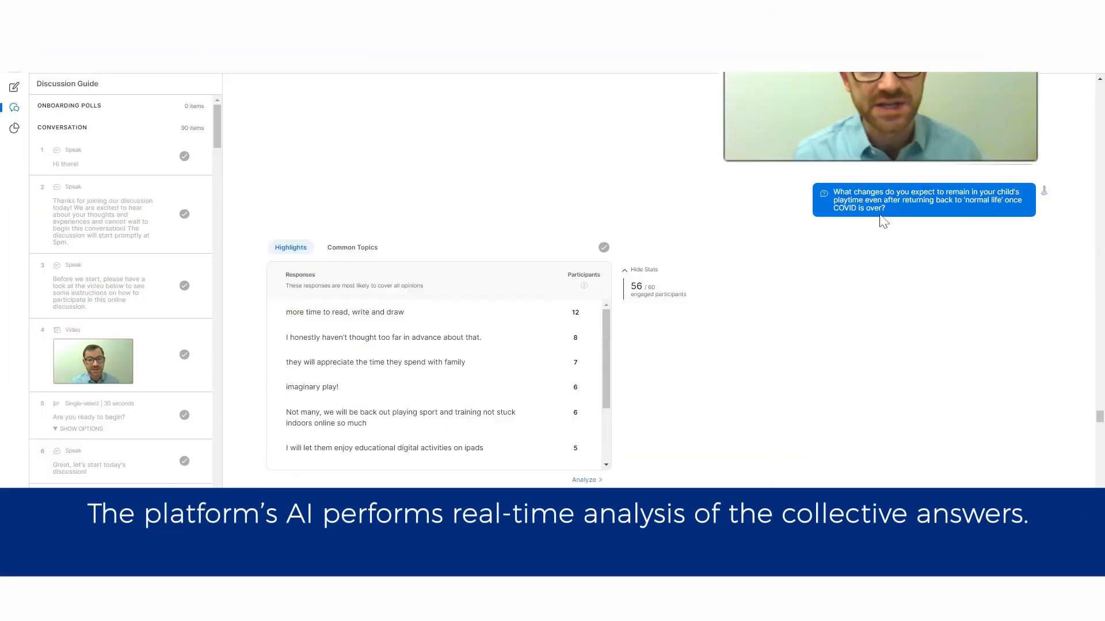
mouse_move(375, 362)
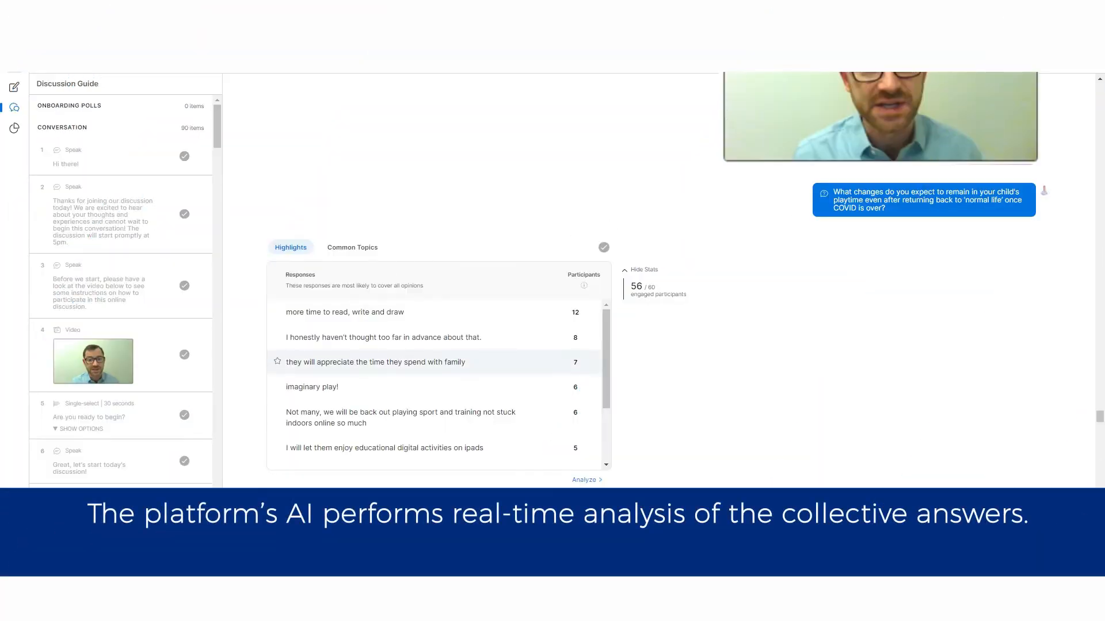
Step: Review the Highlights list and switch to the Common Topics across responses
scroll(down, 3)
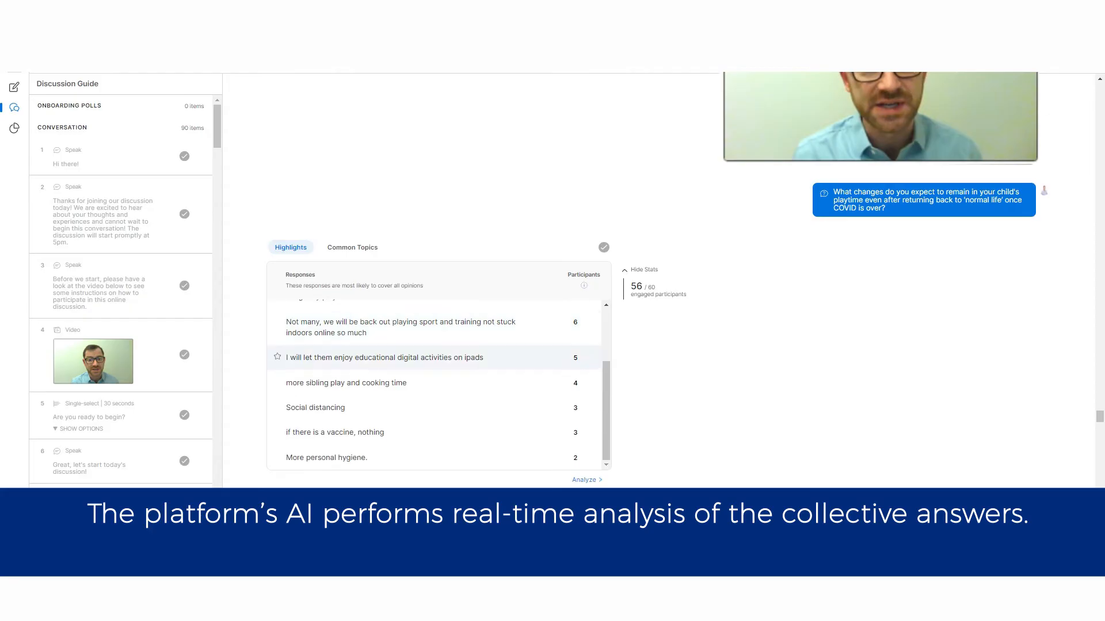
scroll(up, 3)
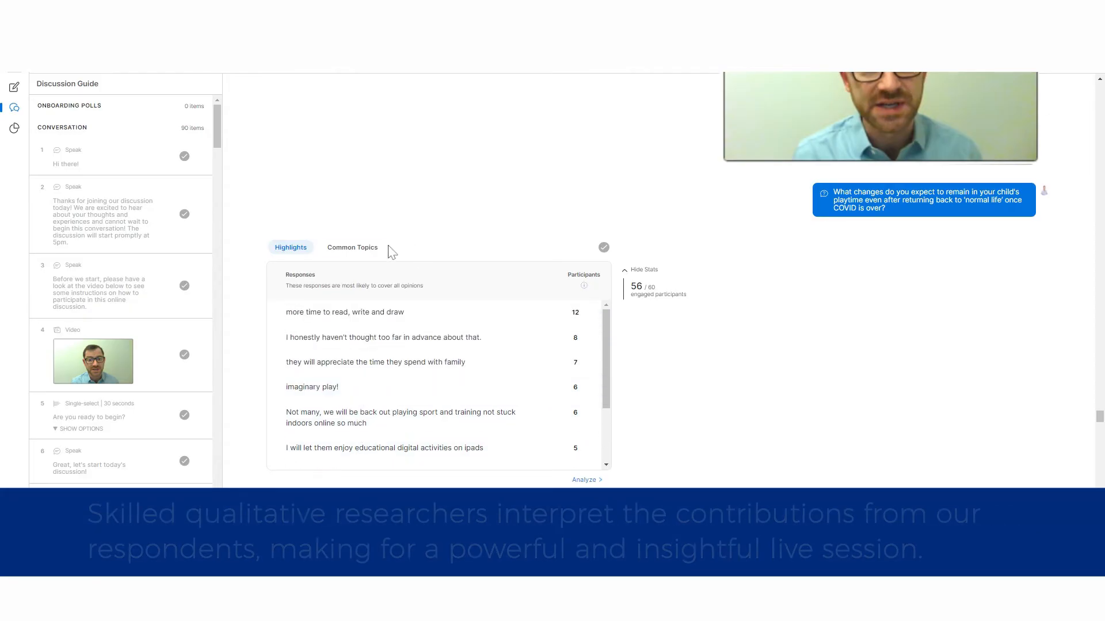
click(352, 248)
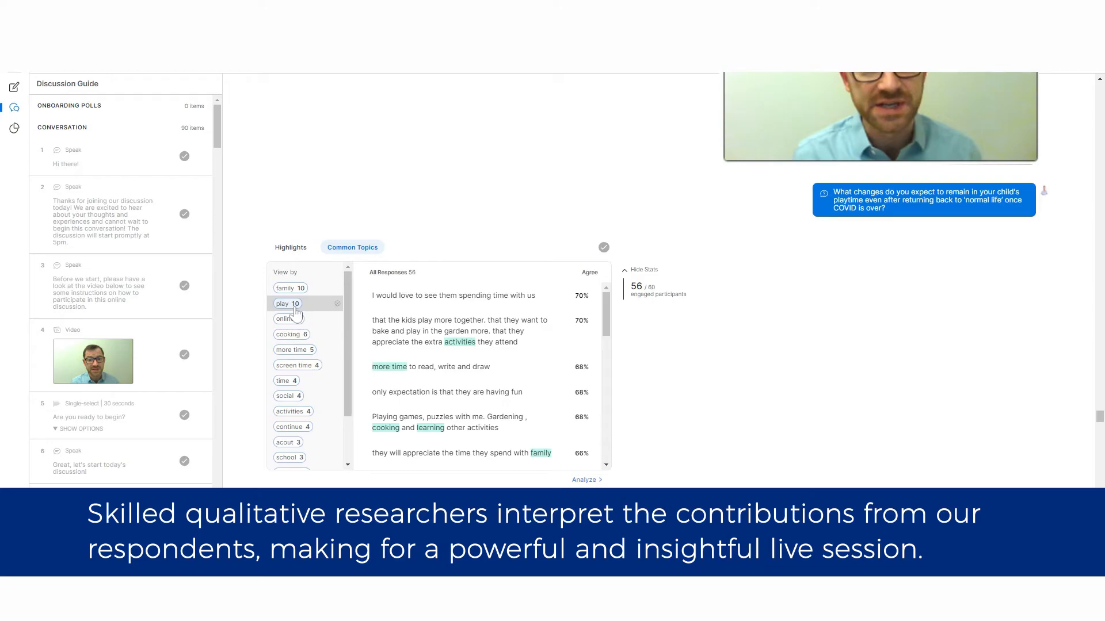
scroll(down, 3)
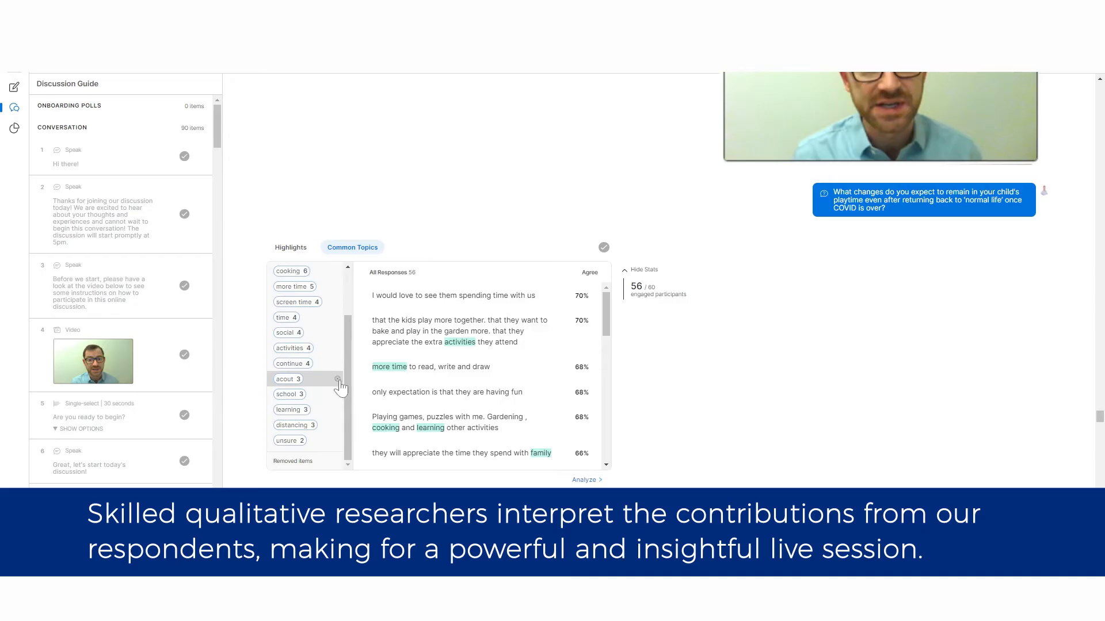
Step: Run Analyze to show agreement percentages across All, Joy and positive-emotion segments
click(337, 378)
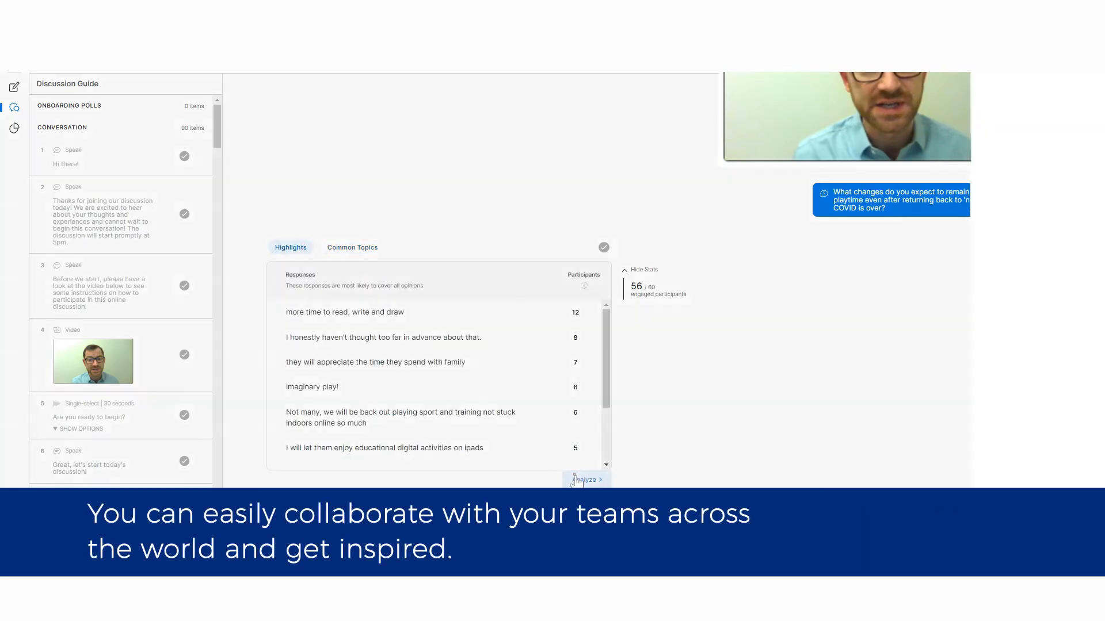
click(586, 479)
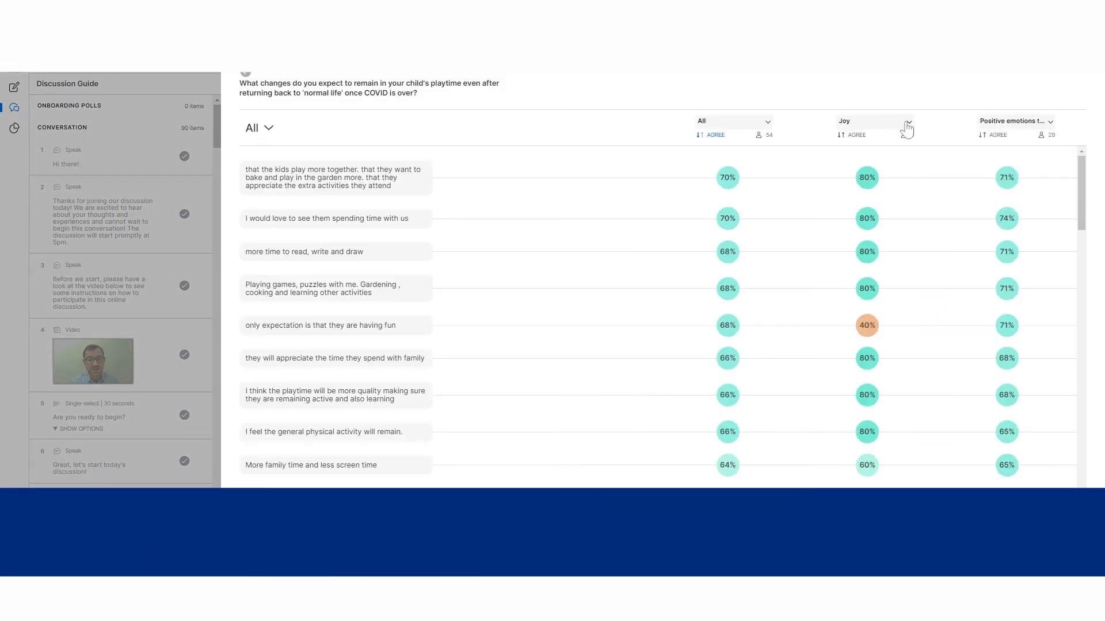